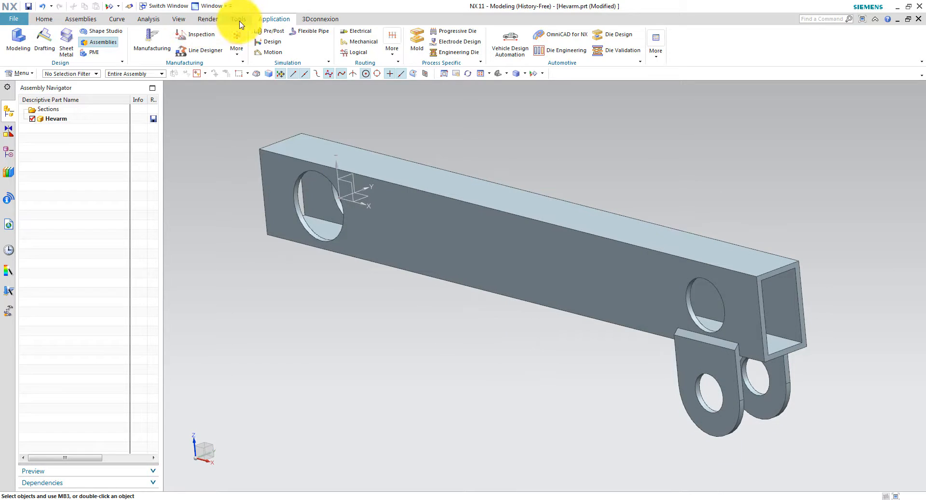
Enter the Pre/Post simulation environment from the Application tab for Hevarm.prt
{"action": "left_click", "coordinate": [270, 30]}
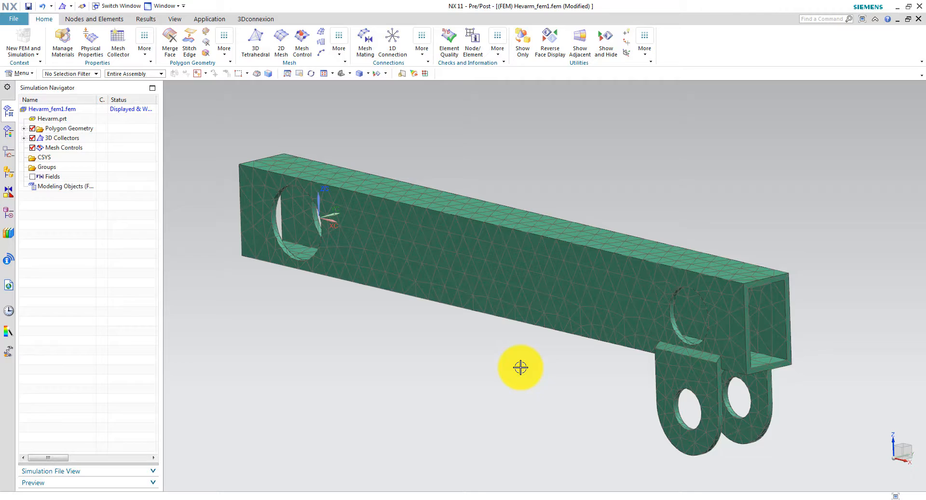
Start the 3D Tetrahedral mesh on the Hevarm part before adding RBE2 spiders at each hole
{"action": "left_click", "coordinate": [392, 43]}
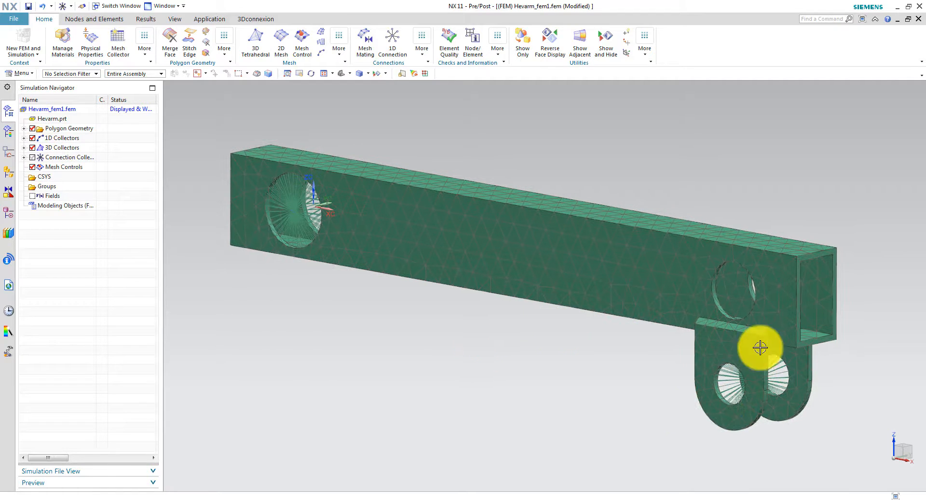
Bring up Export Simulation for the Nastran solver via File > Export > Simulation
{"action": "left_click", "coordinate": [871, 112]}
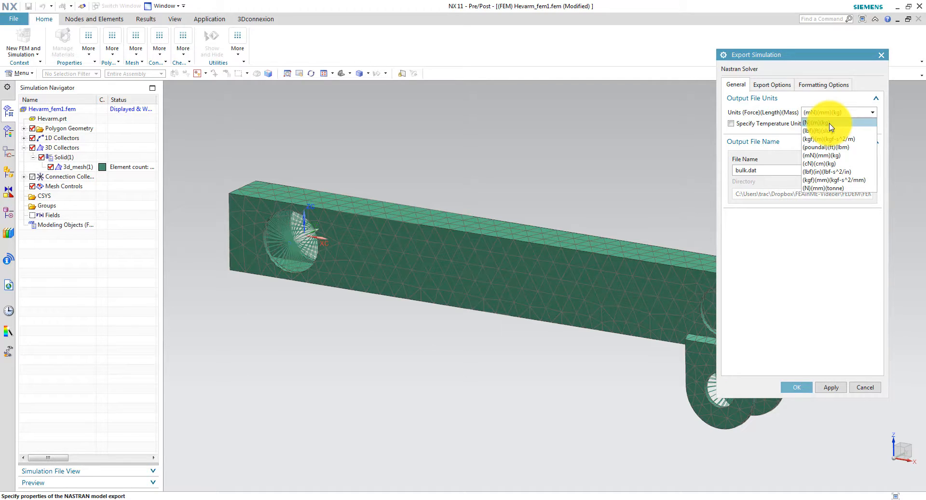
Set export units to (N)(m)(kg) and browse for the output file location
{"action": "left_click", "coordinate": [815, 123]}
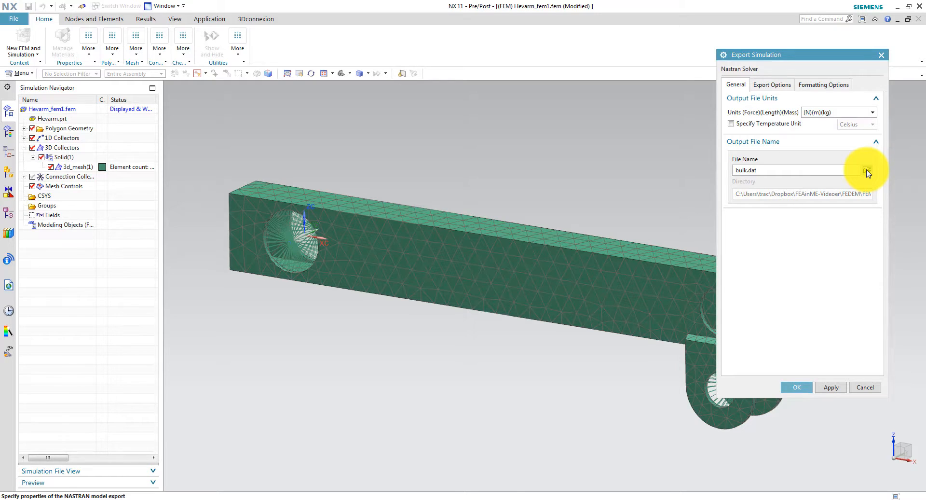
{"action": "left_click", "coordinate": [866, 170]}
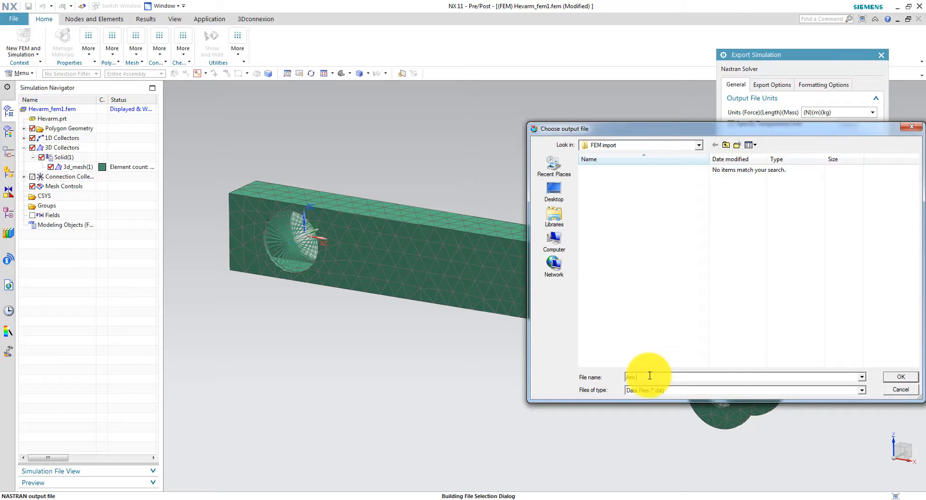
Name the output with a .nas extension in the FEM import folder and confirm the export
{"action": "type", "text": "nas"}
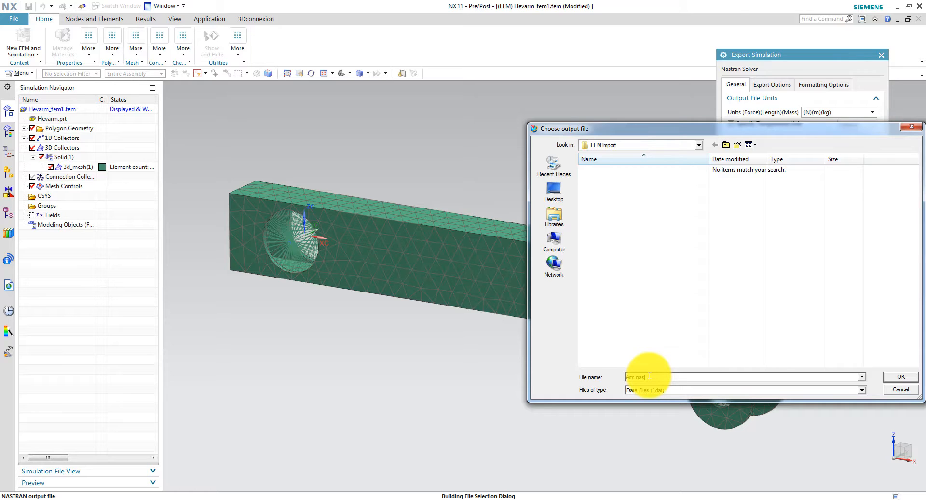
{"action": "left_click", "coordinate": [900, 376]}
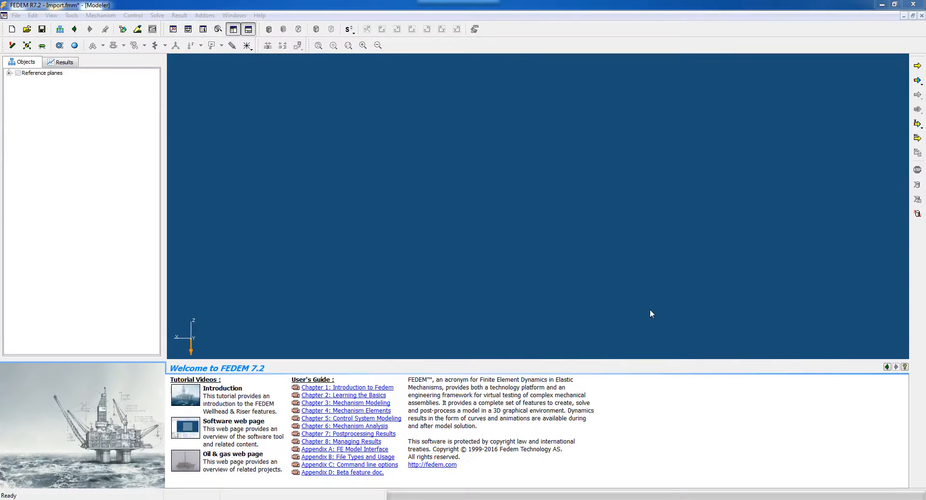
{"action": "mouse_move", "coordinate": [542, 214]}
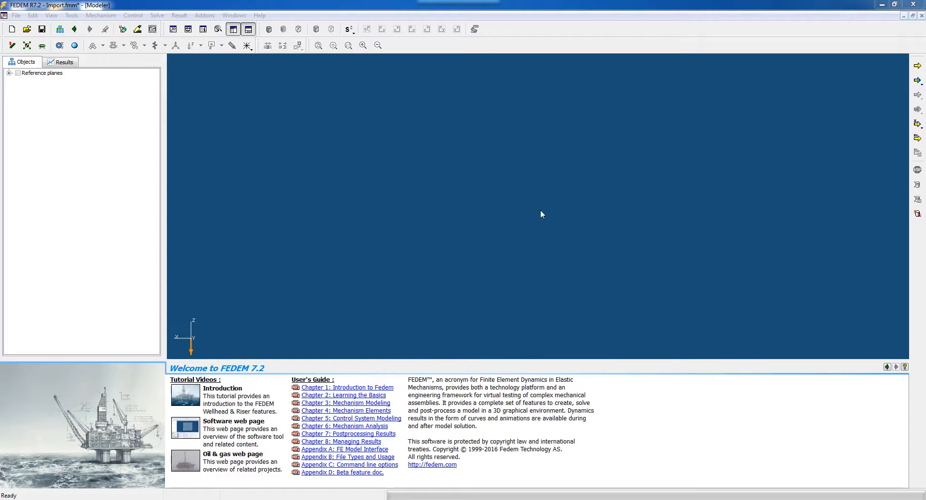